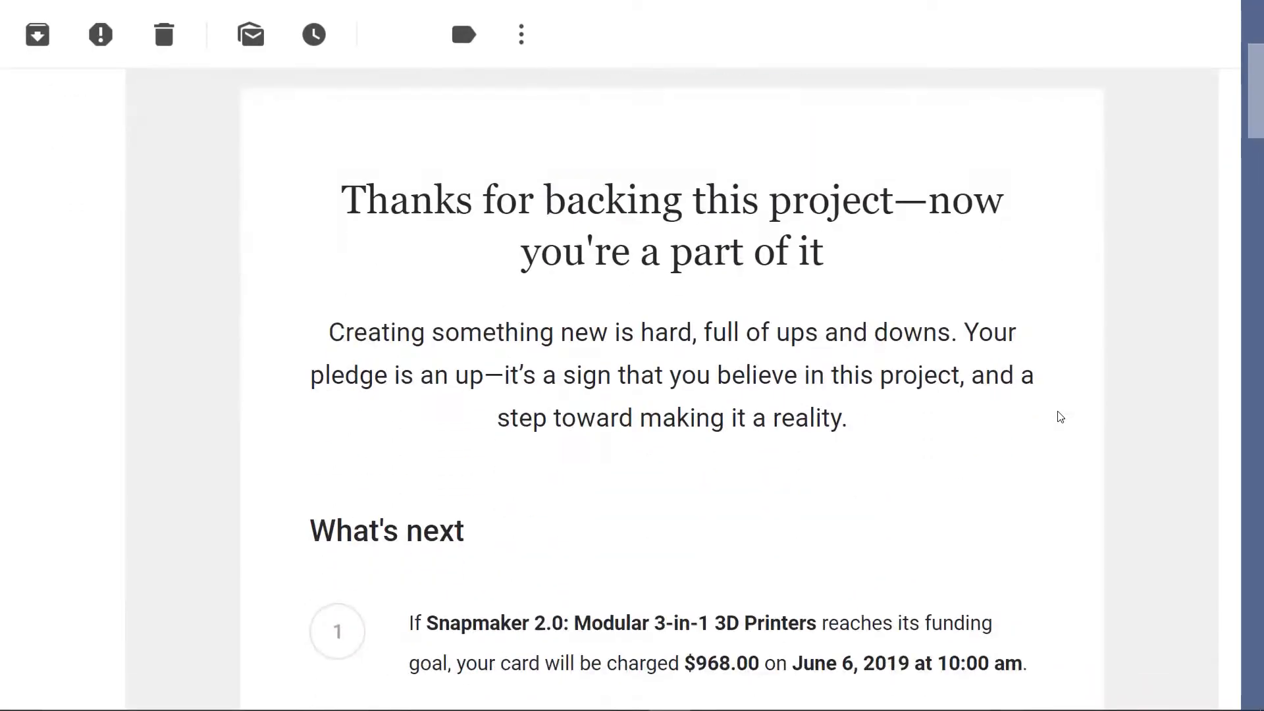
scroll("down", 3)
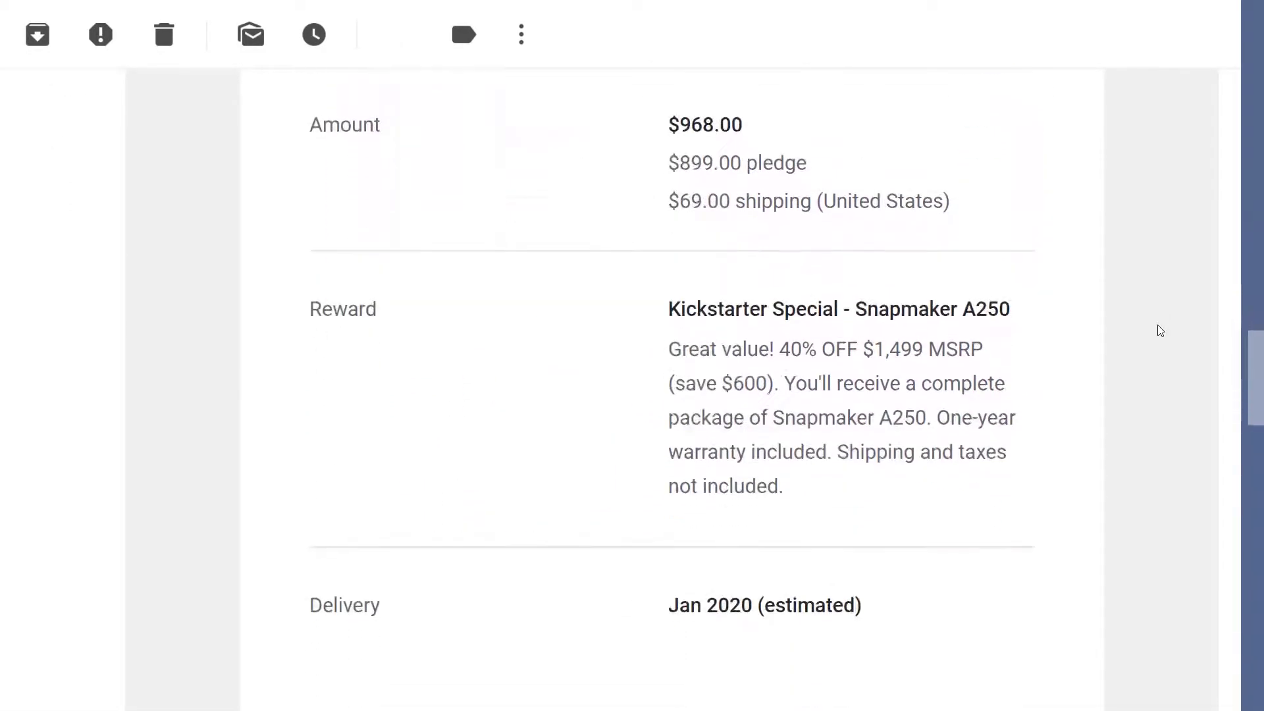